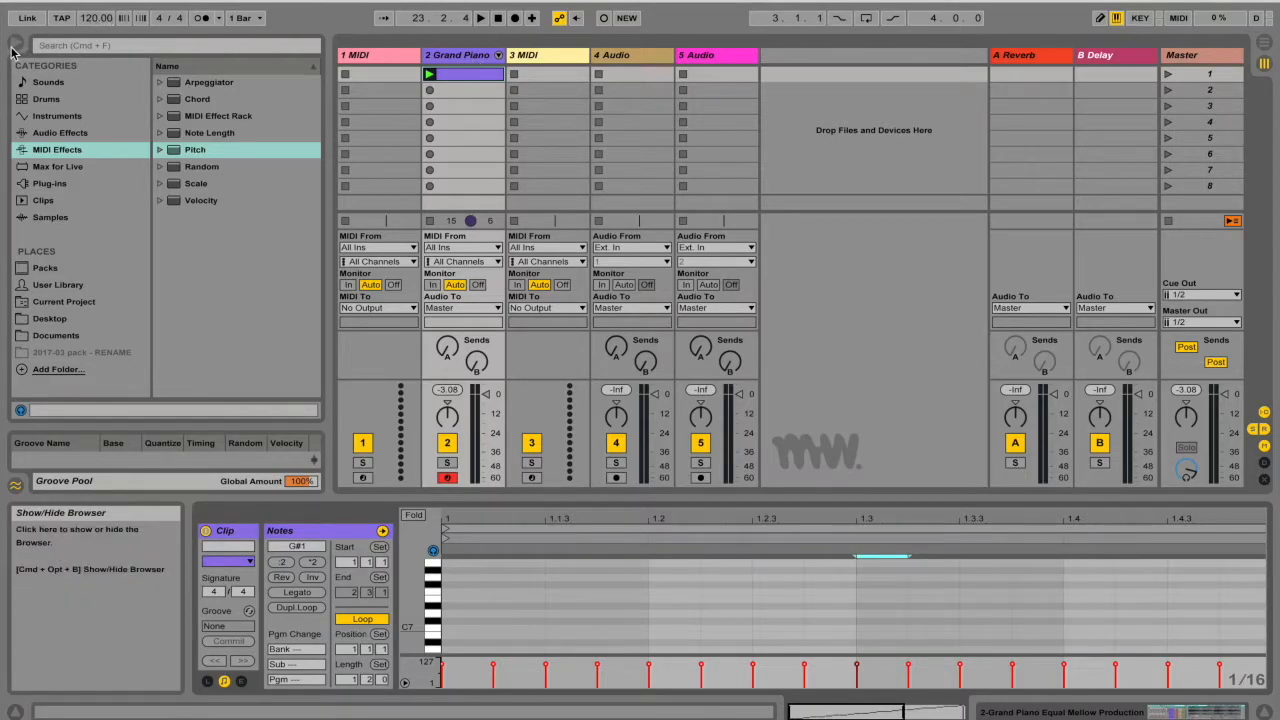
Step: Locate the Pitch effect among the browser's MIDI effects, briefly viewing its presets
click(56, 148)
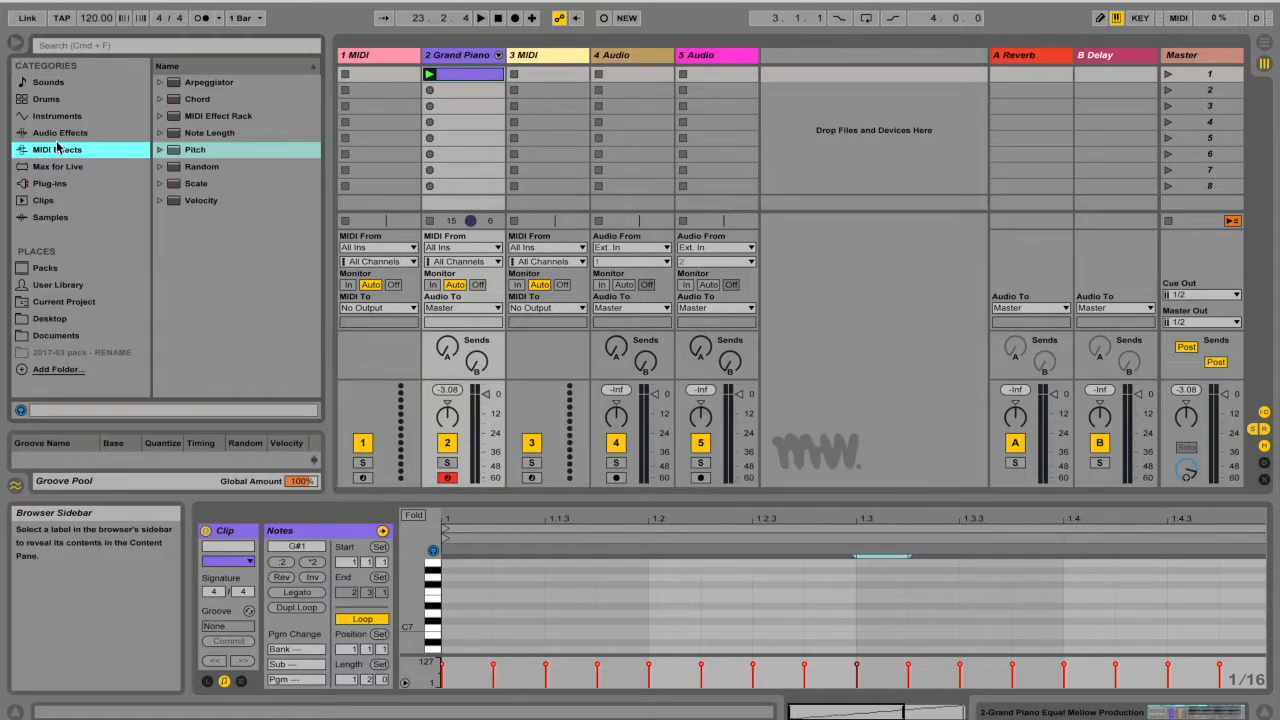
click(196, 148)
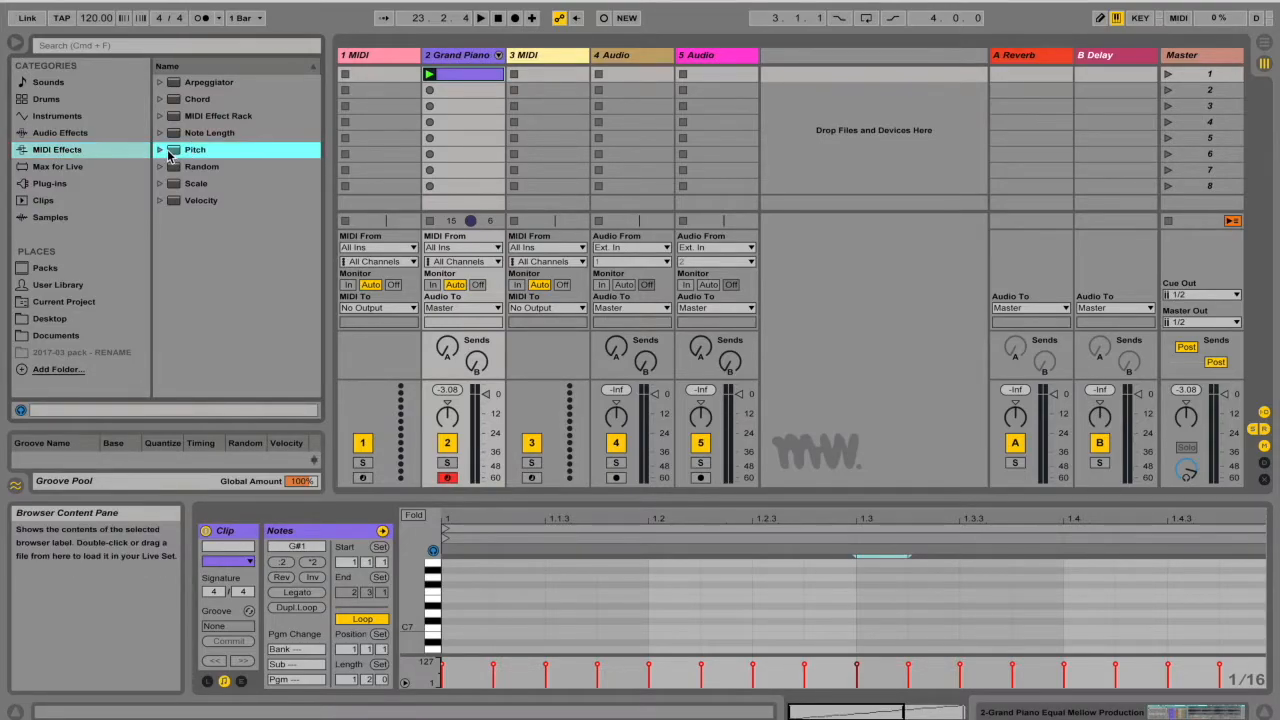
click(160, 148)
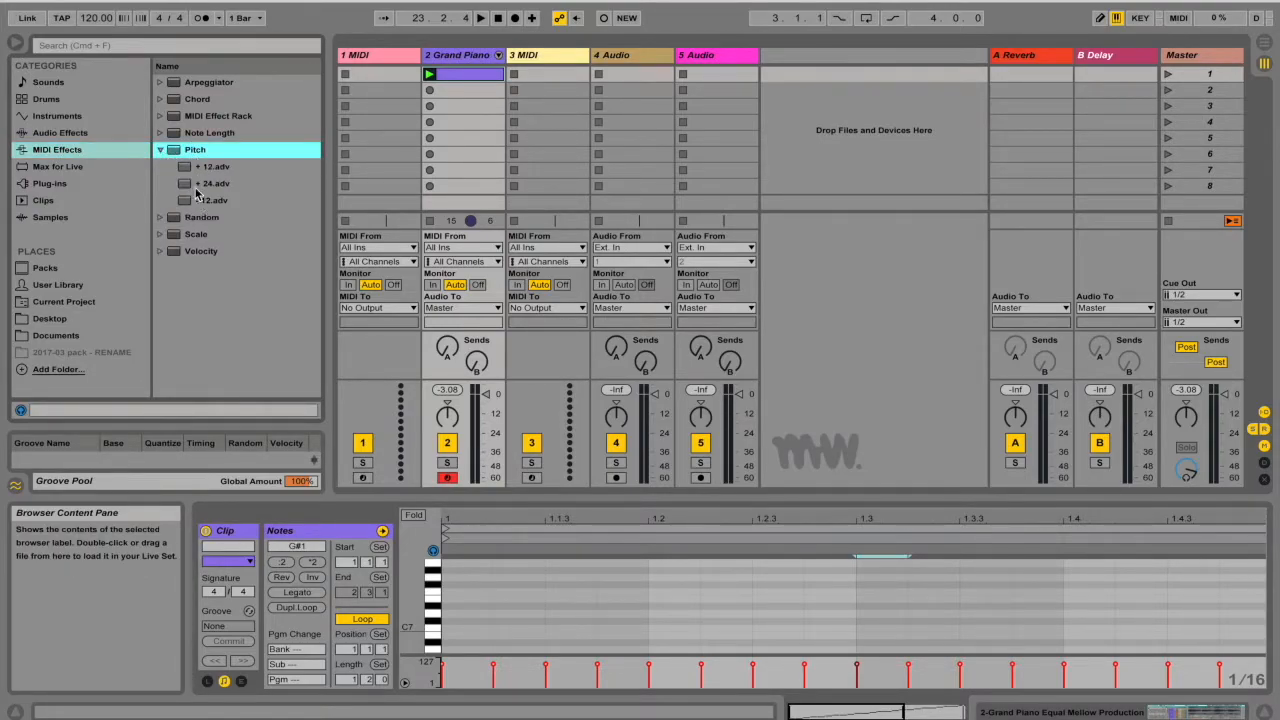
click(196, 148)
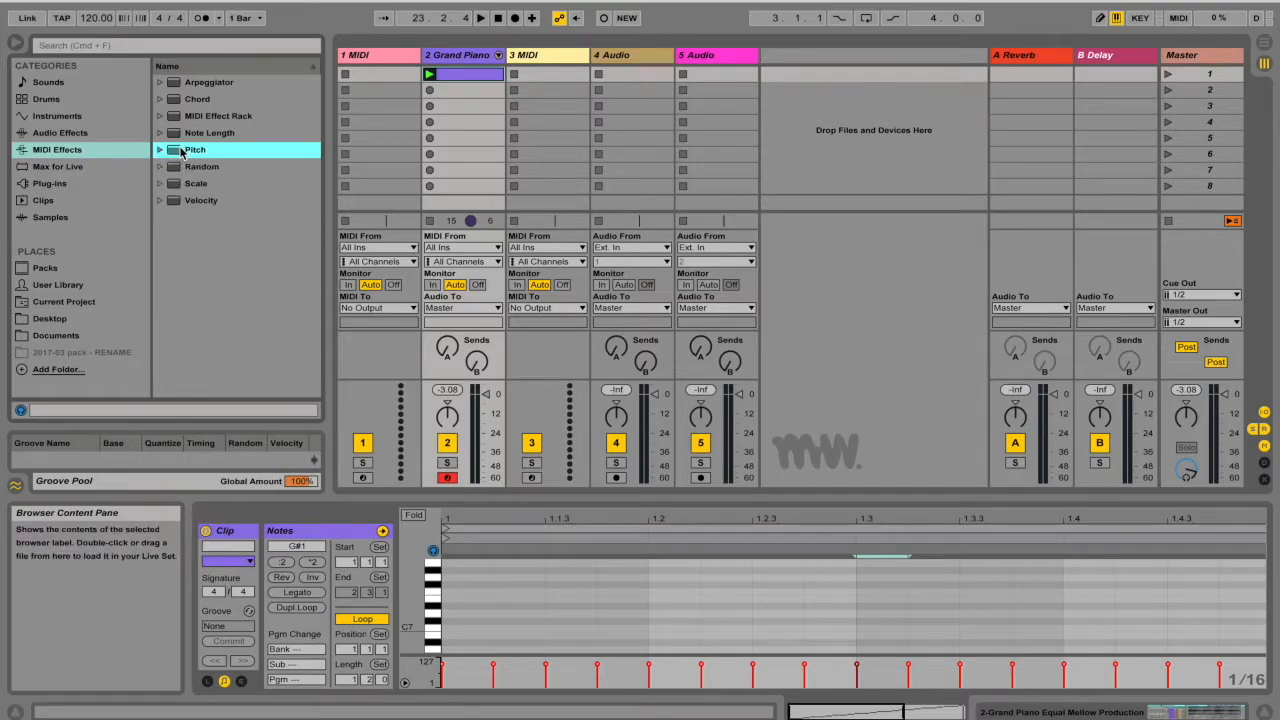
click(460, 54)
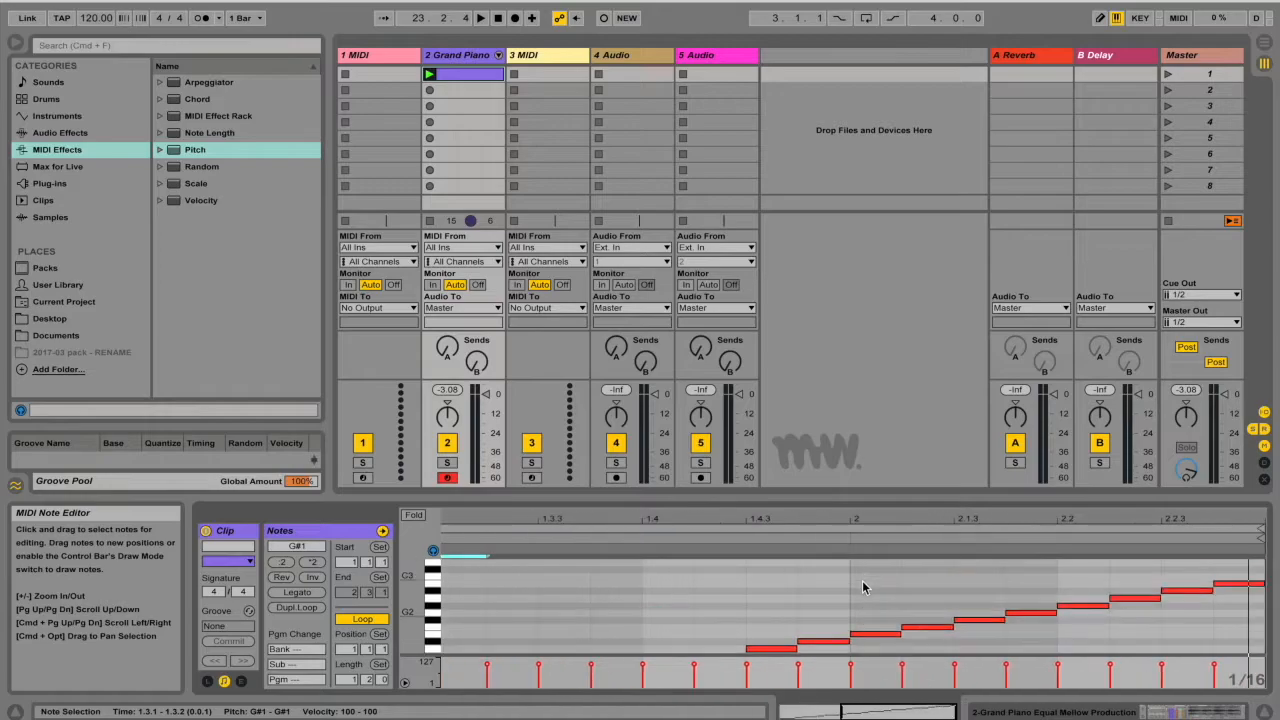
Step: Add the Pitch effect to the front of the Grand Piano track's device chain
click(428, 72)
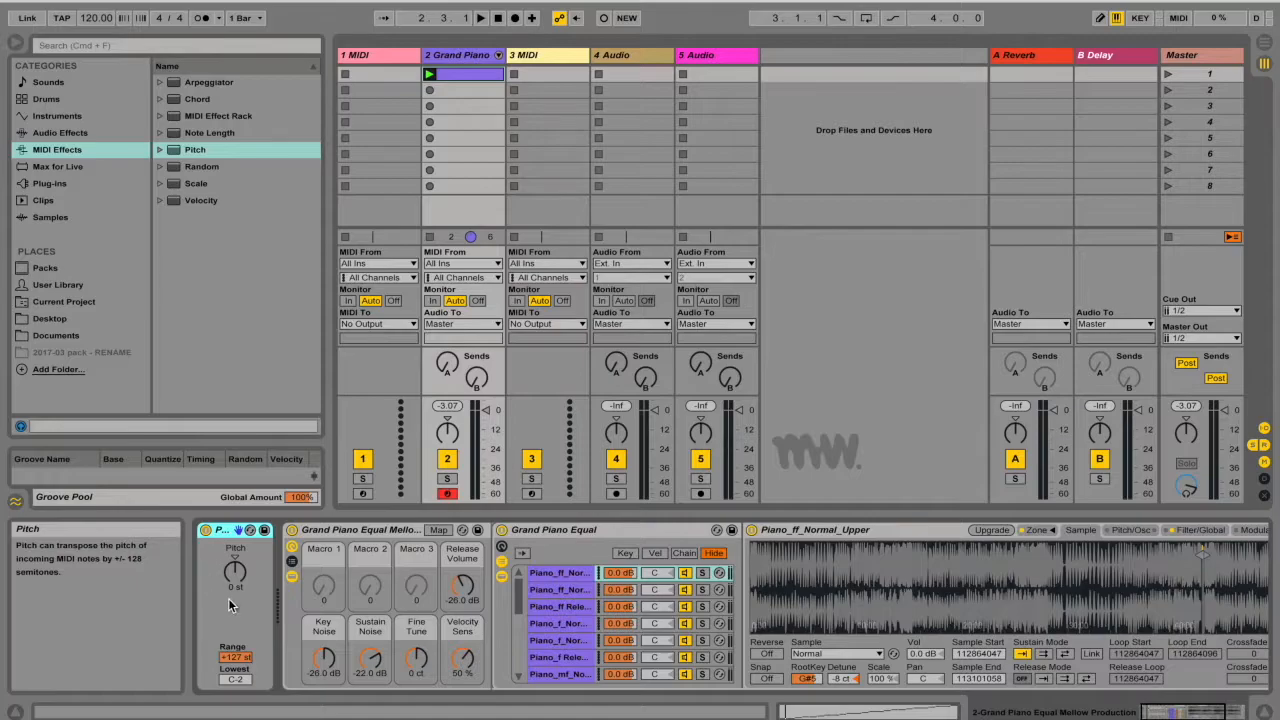
Step: Raise the Pitch effect's transpose amount, play the Grand Piano clip and check a note's pitch
drag(236, 576, 236, 560)
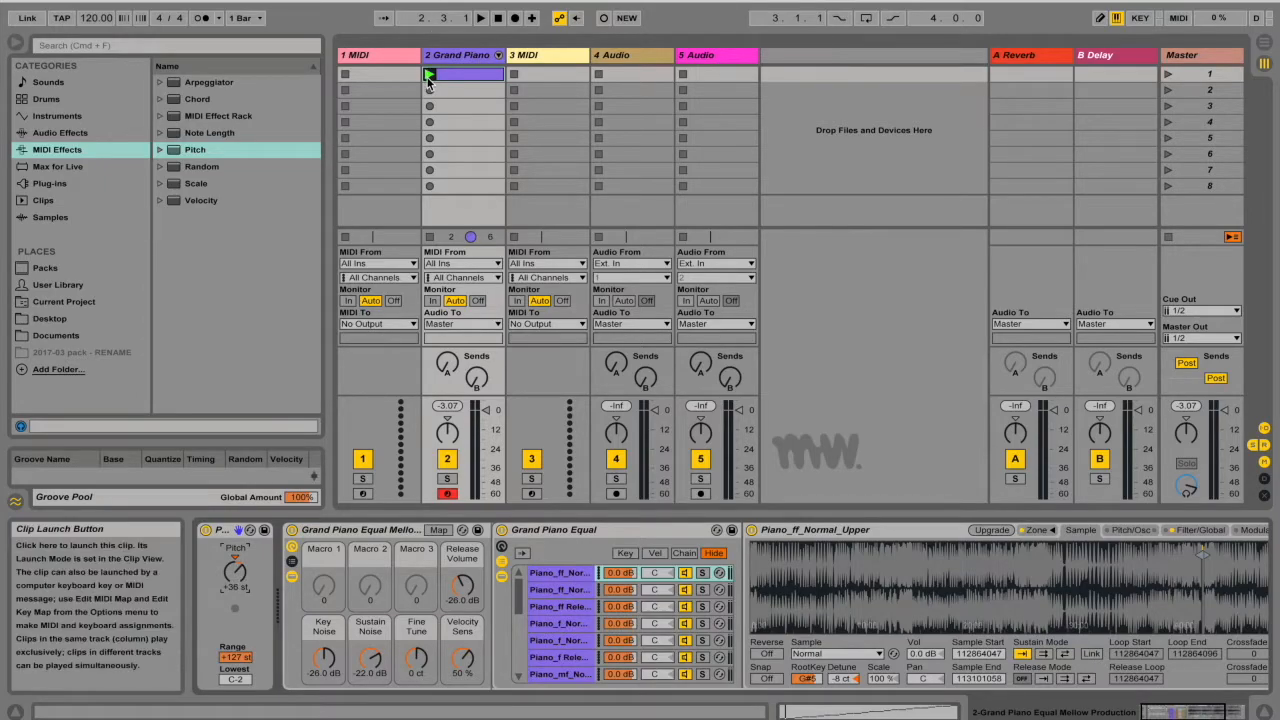
click(428, 76)
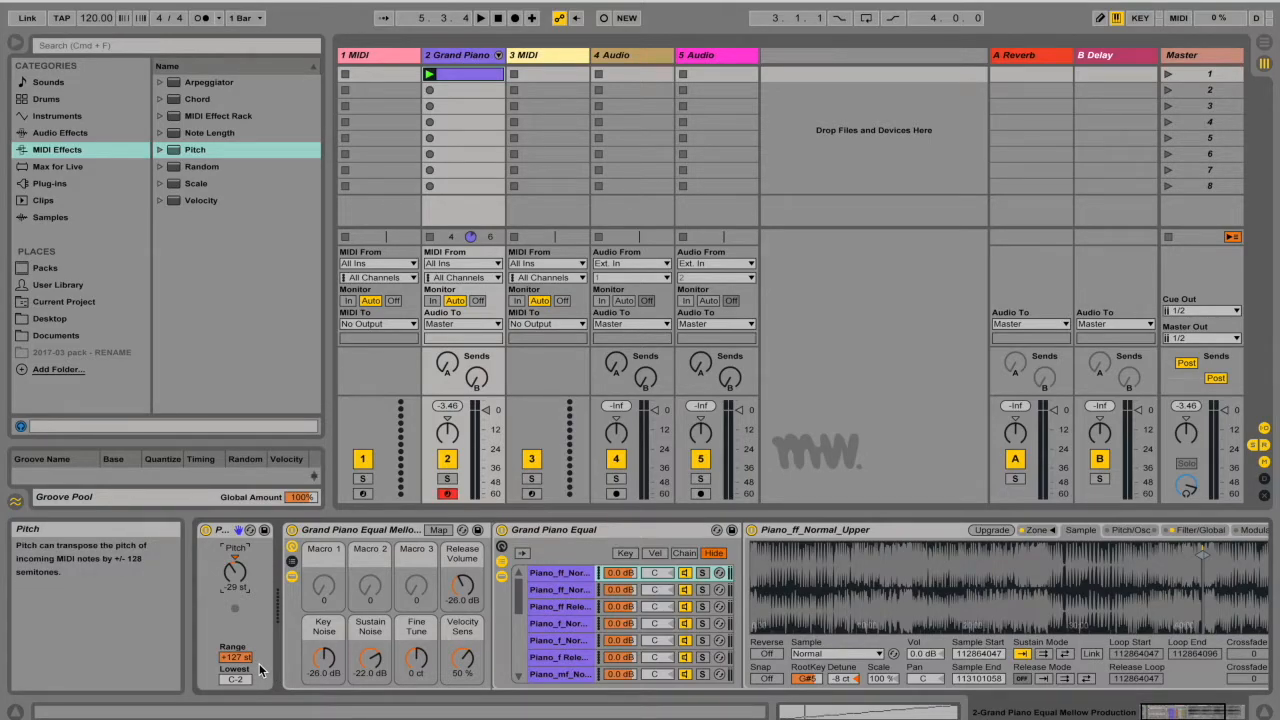
mouse_move(236, 668)
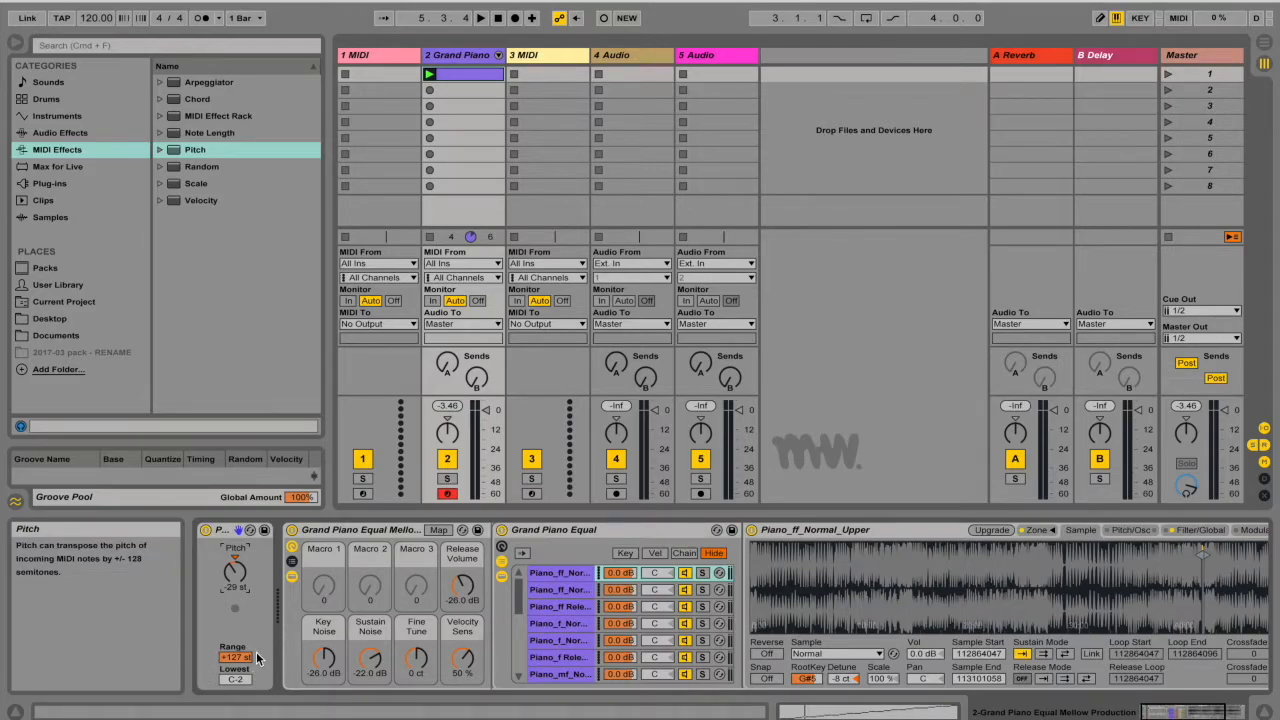
mouse_move(922, 656)
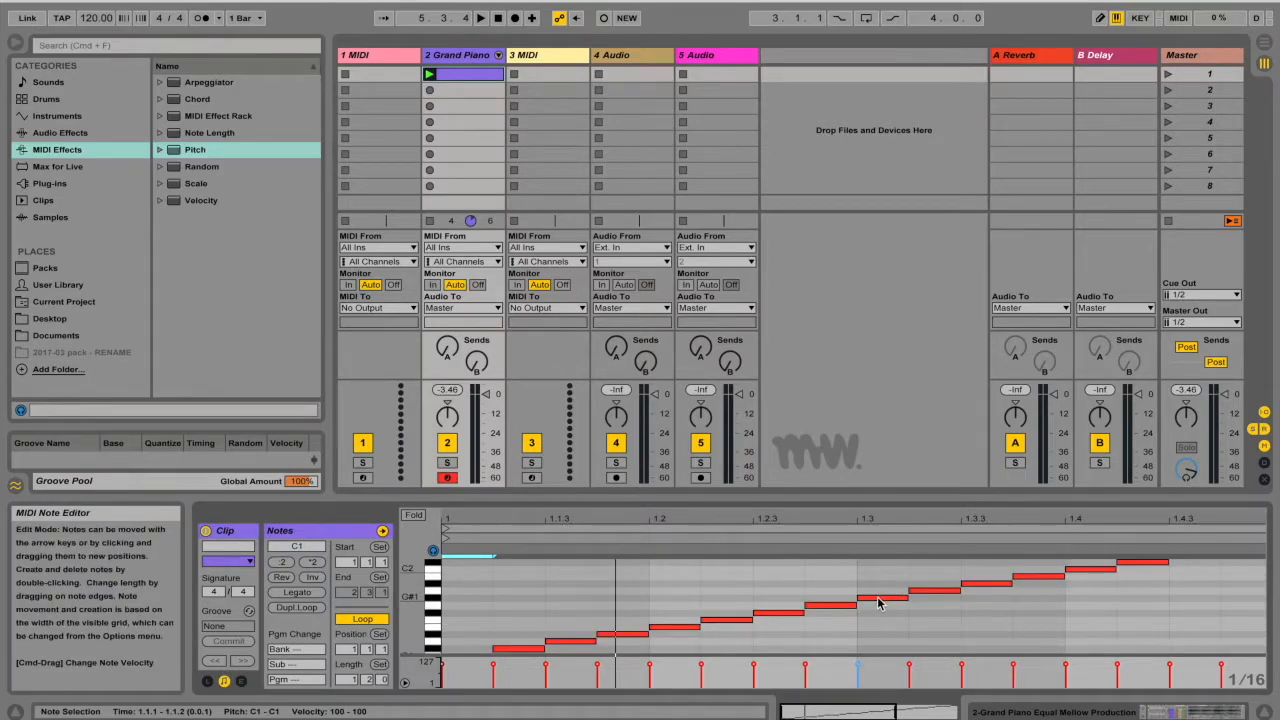
click(880, 600)
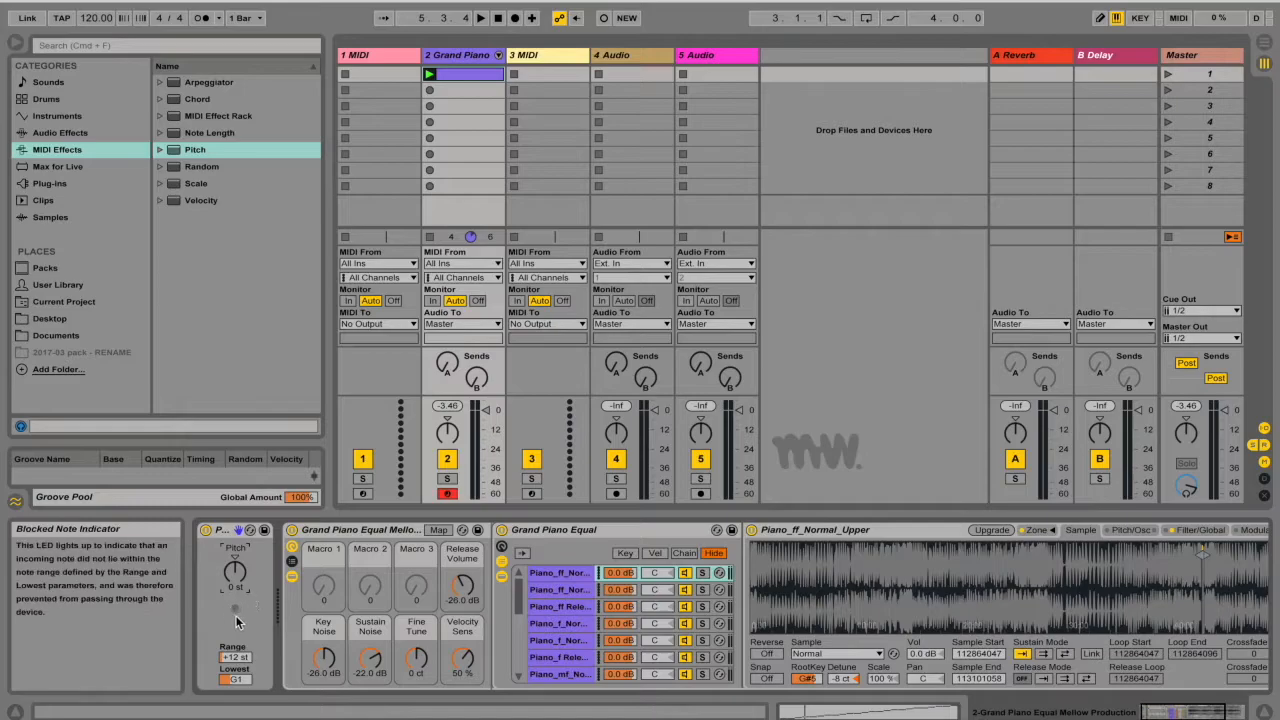
mouse_move(236, 608)
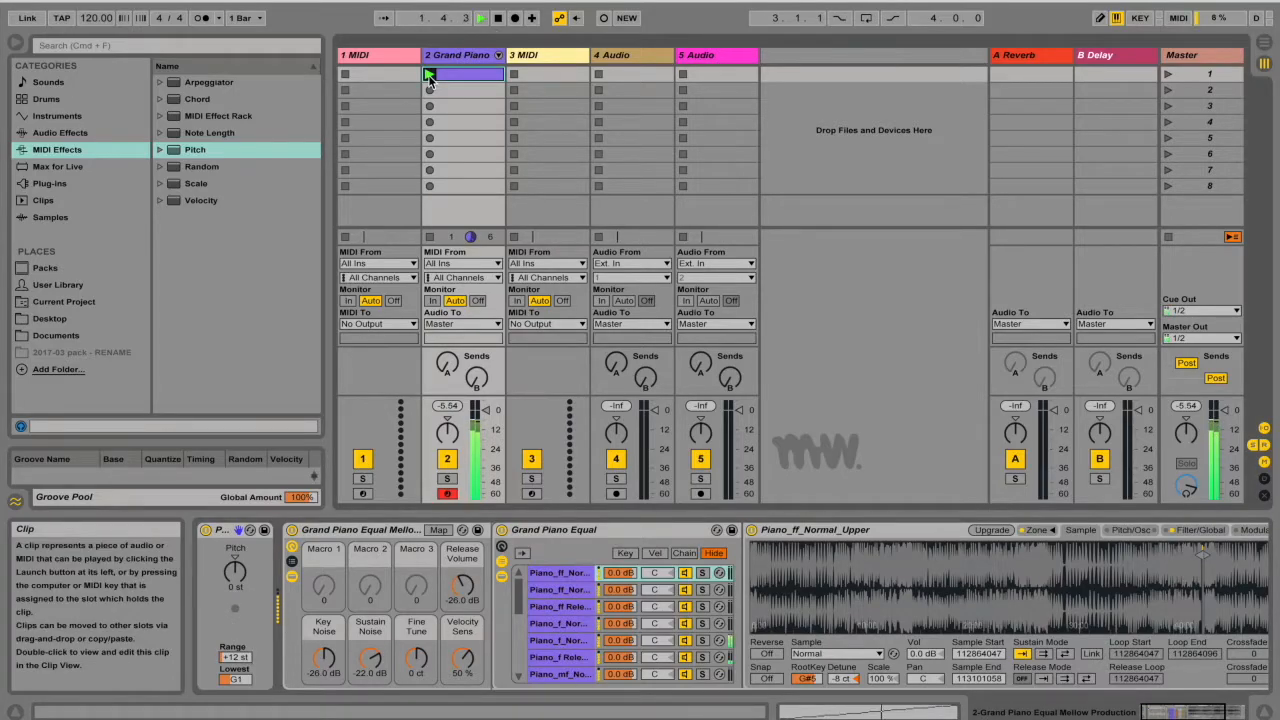
Step: Play the Grand Piano clip through the Pitch effect limited to one octave from G1
click(428, 74)
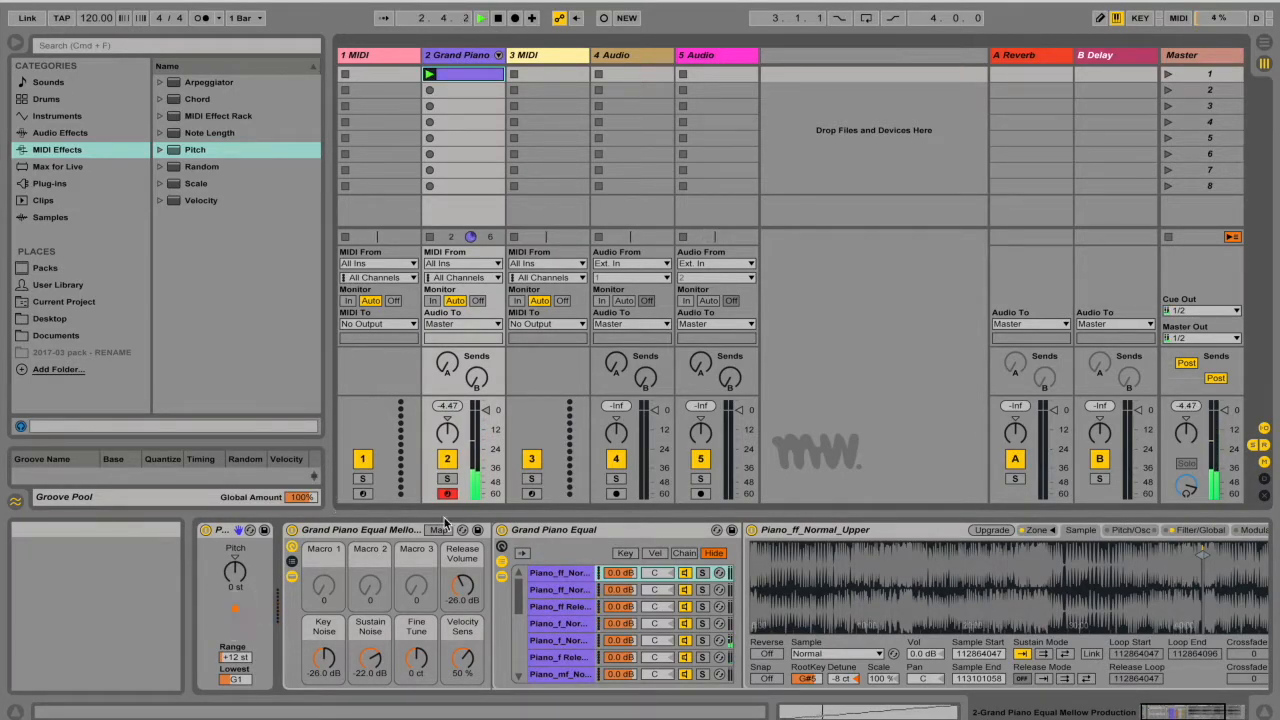